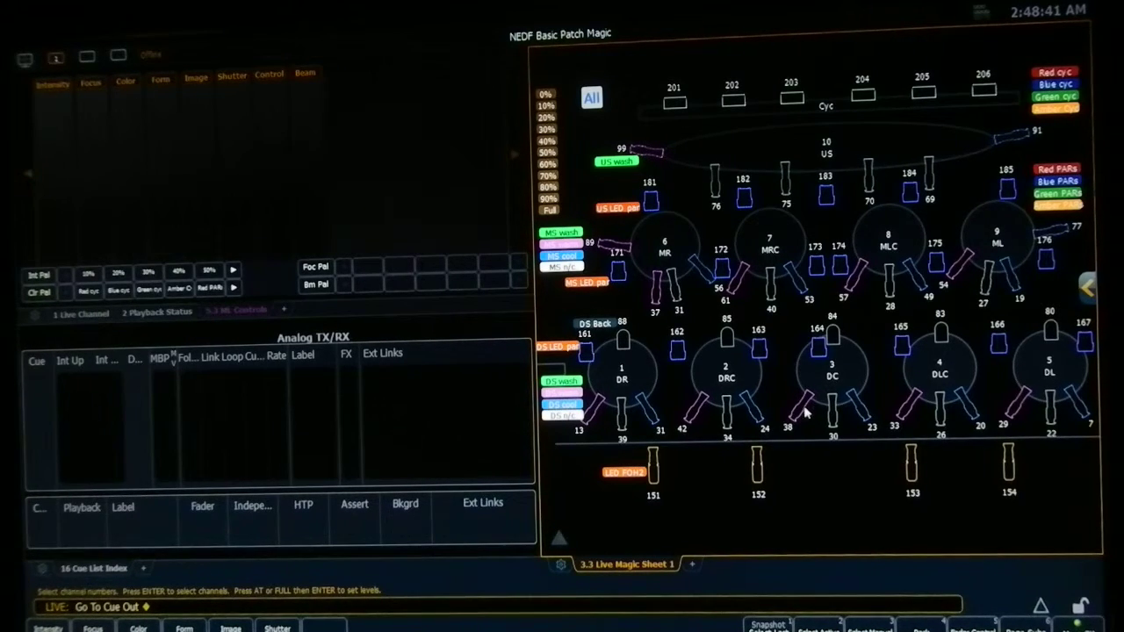
Select the downstage-centre area (group 3) and apply intensity palette 8 at 80%.
left_click(808, 409)
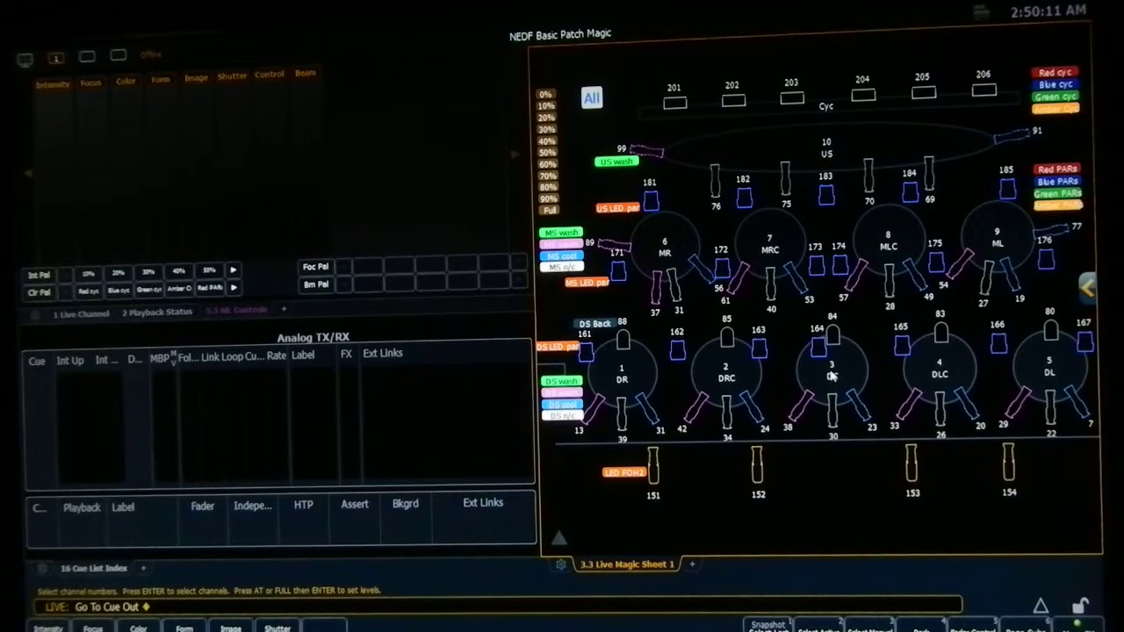
left_click(829, 373)
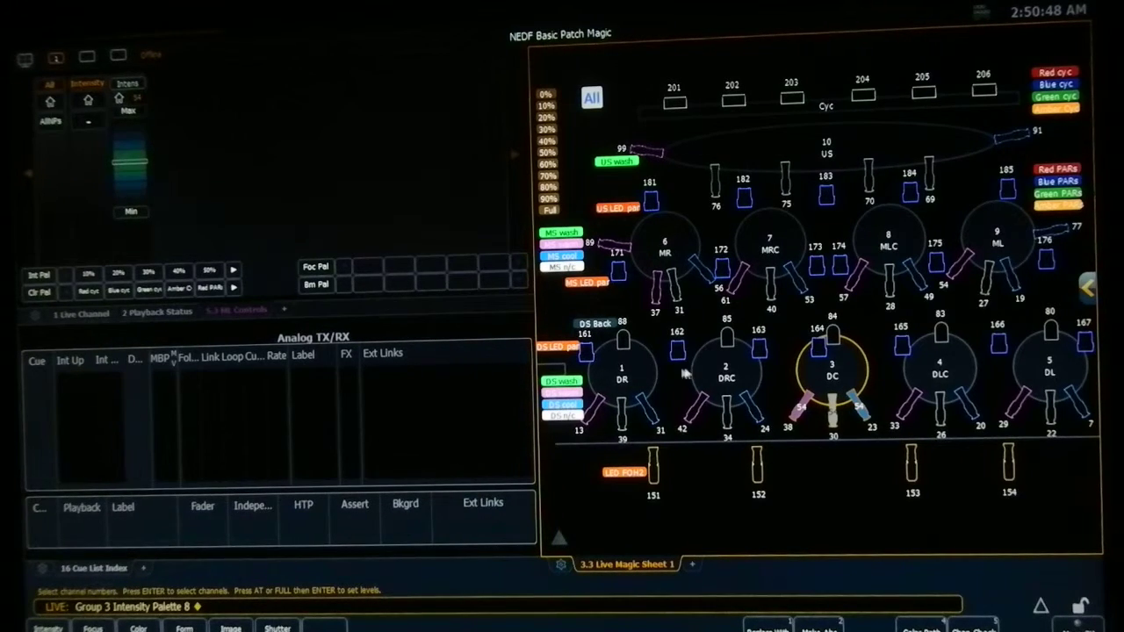
mouse_move(751, 382)
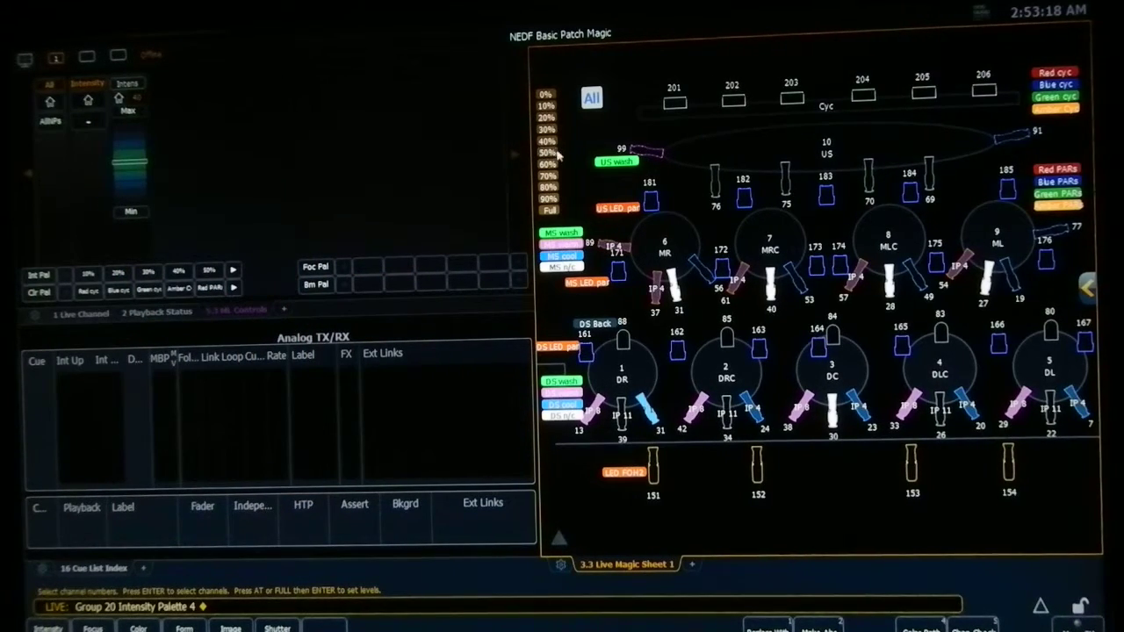
mouse_move(566, 176)
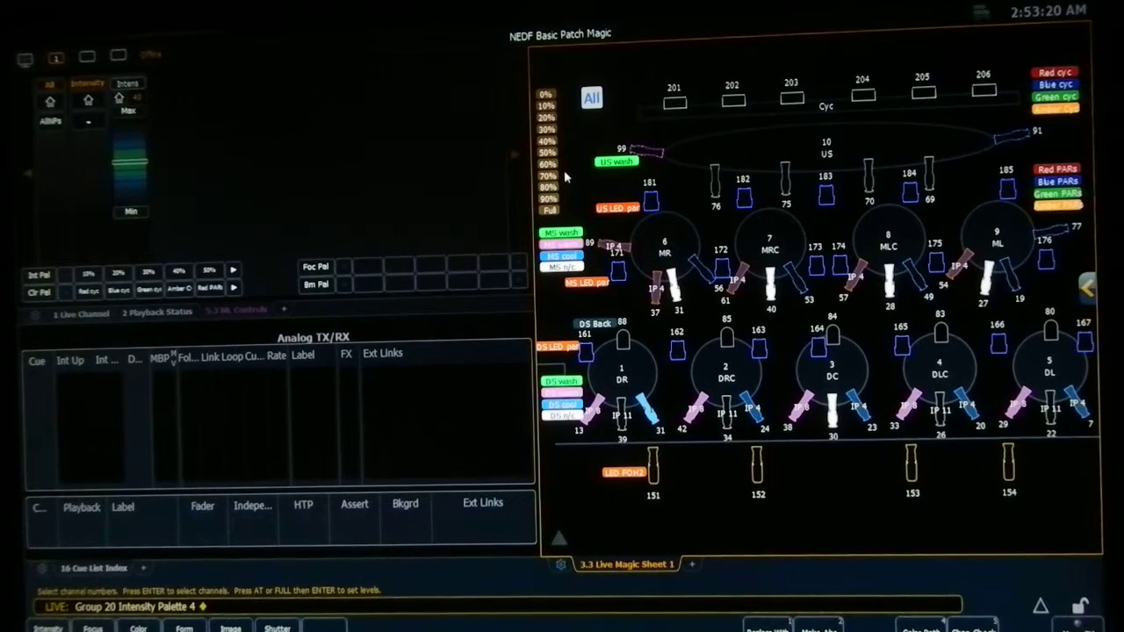